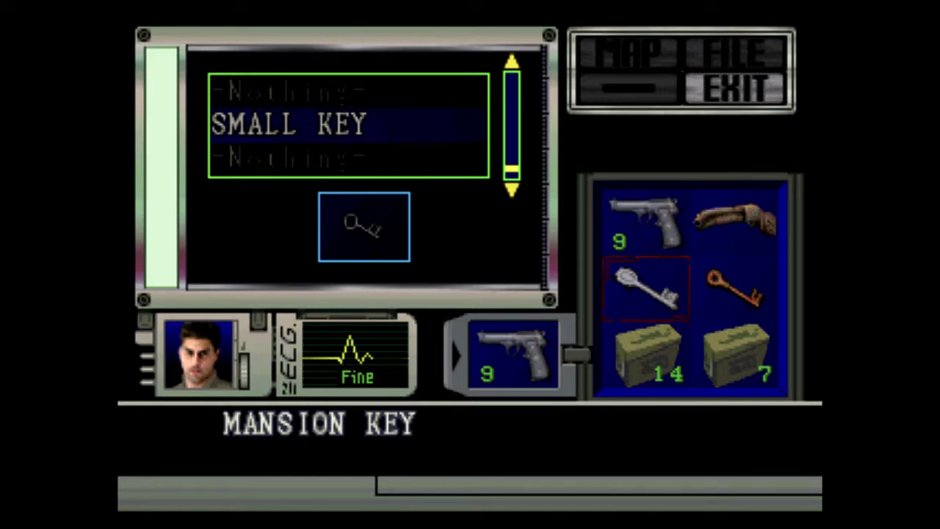
left_click(737, 81)
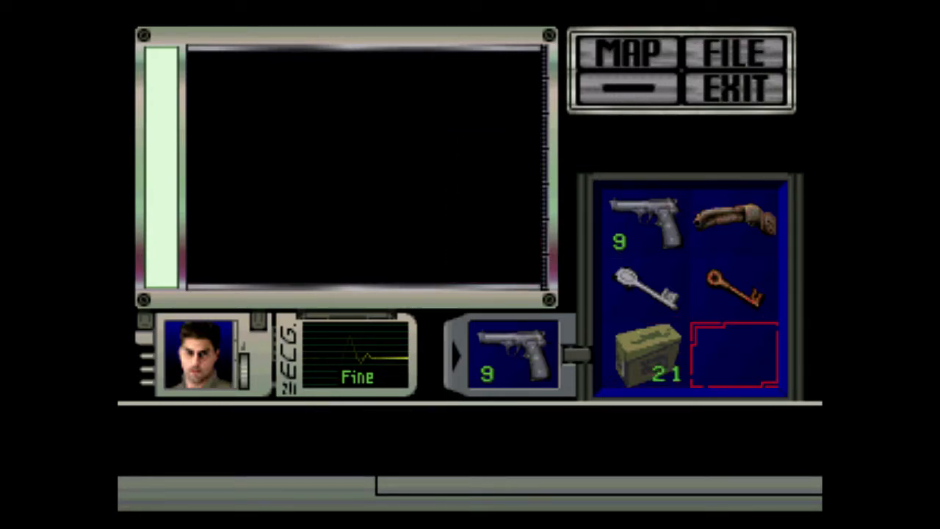
left_click(735, 84)
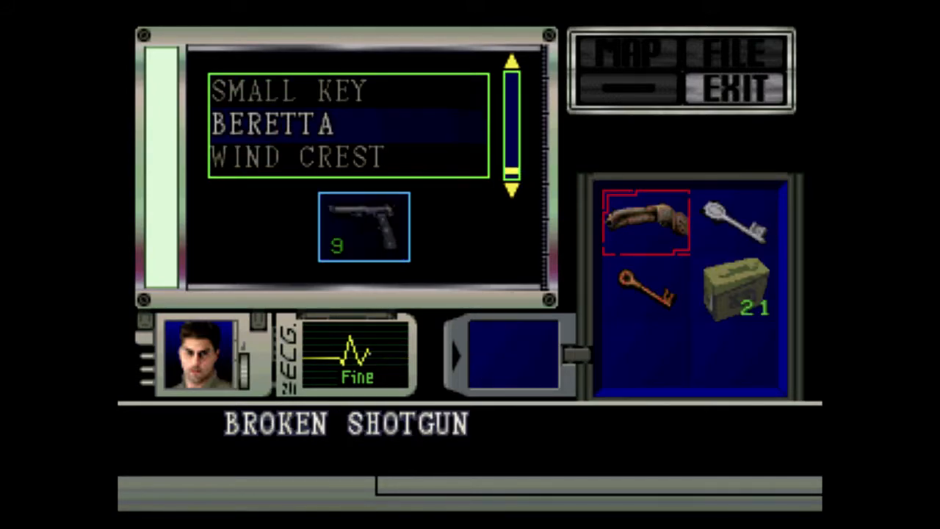
key("Down")
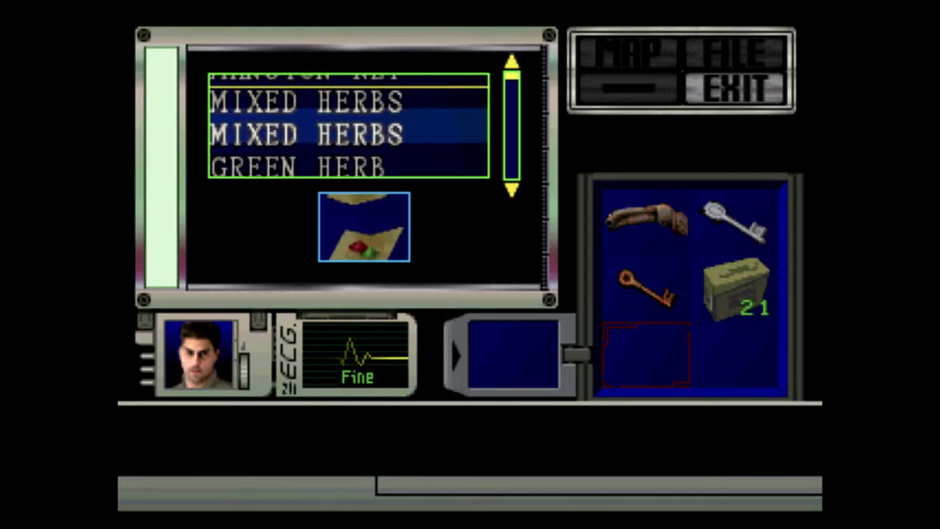
left_click(733, 81)
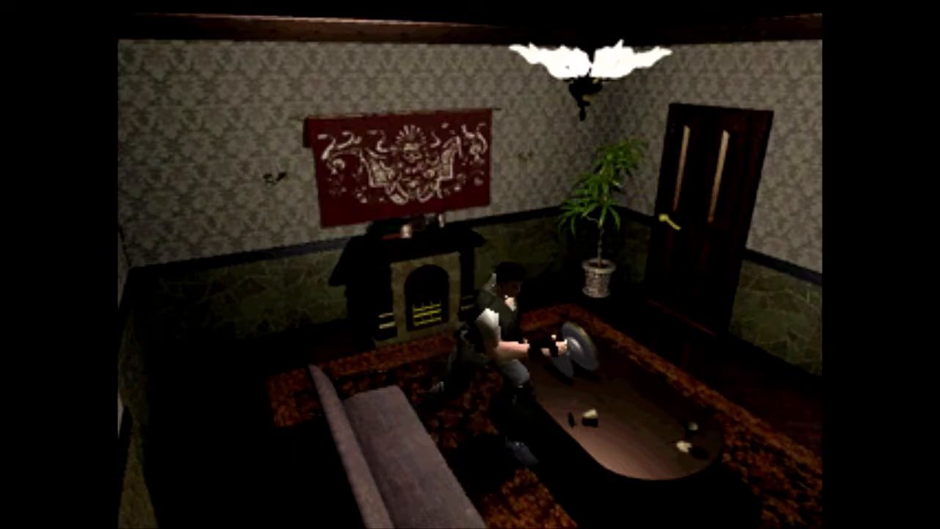
key("tab")
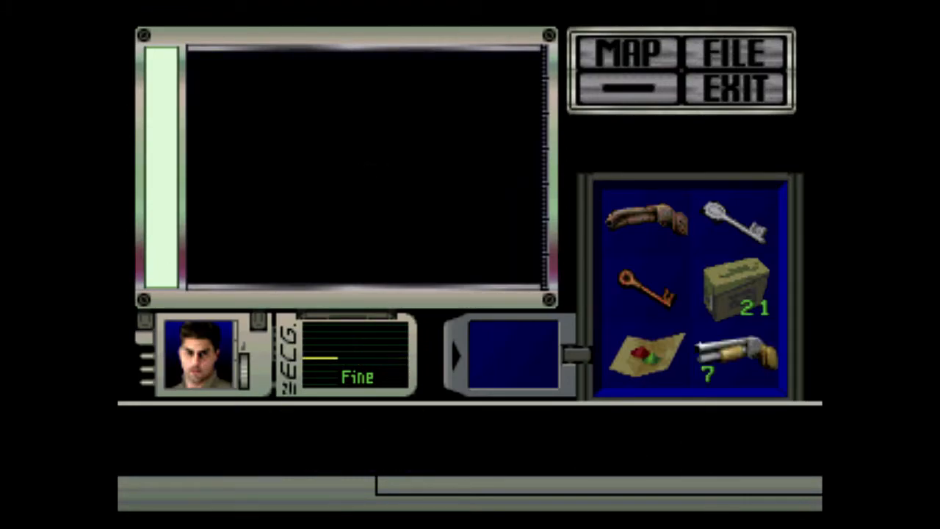
left_click(737, 81)
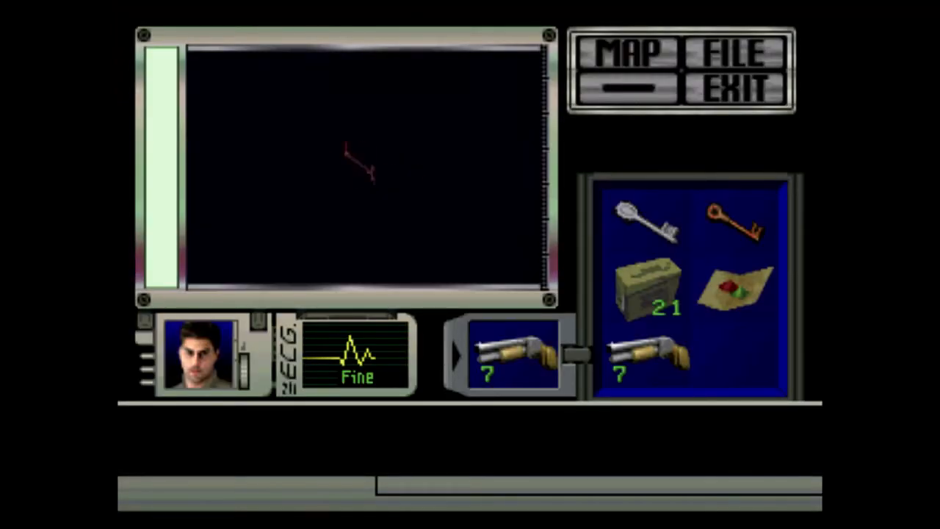
left_click(737, 220)
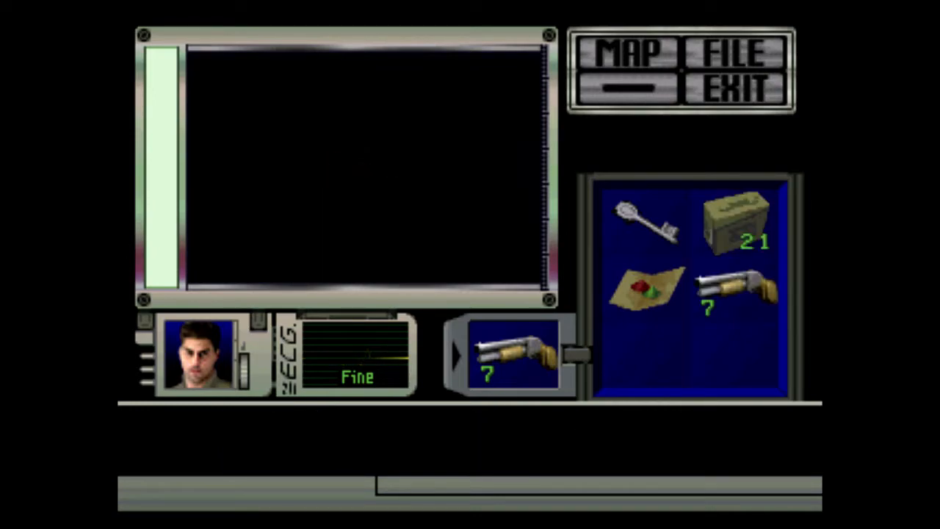
left_click(737, 81)
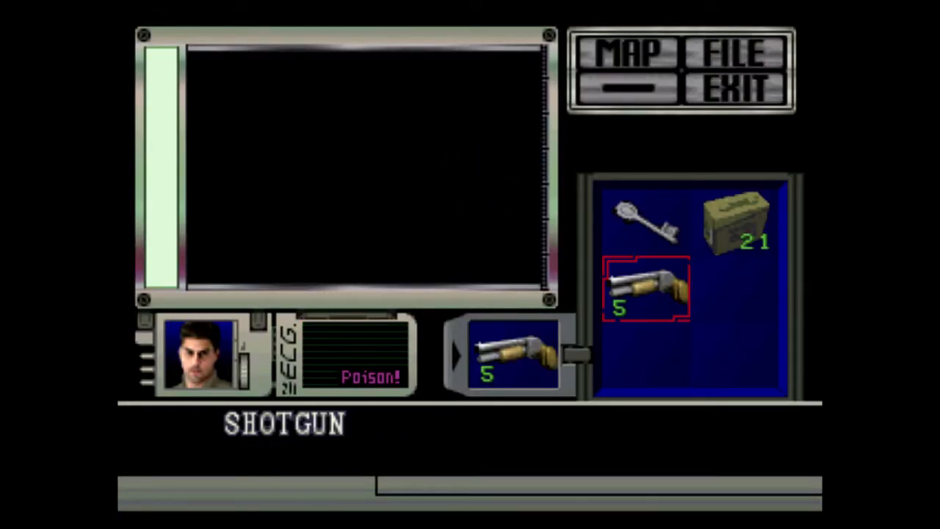
left_click(732, 81)
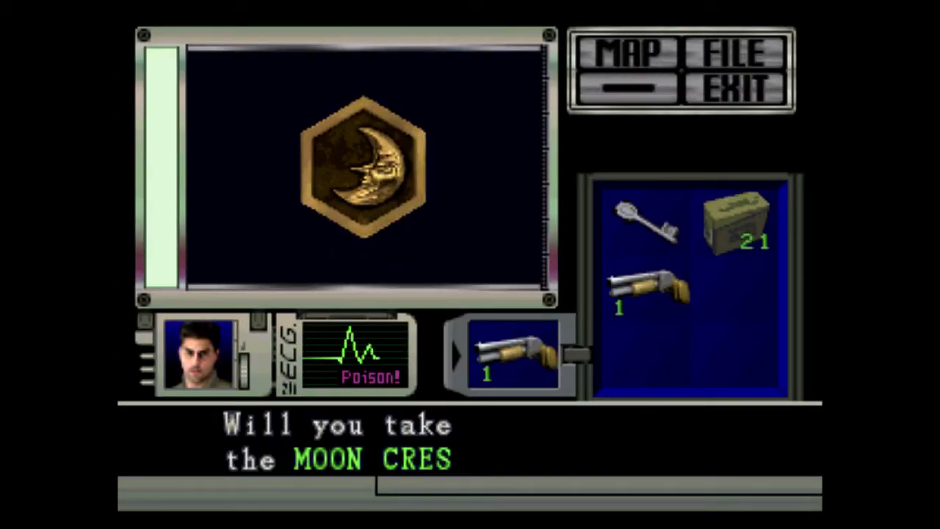
key("enter")
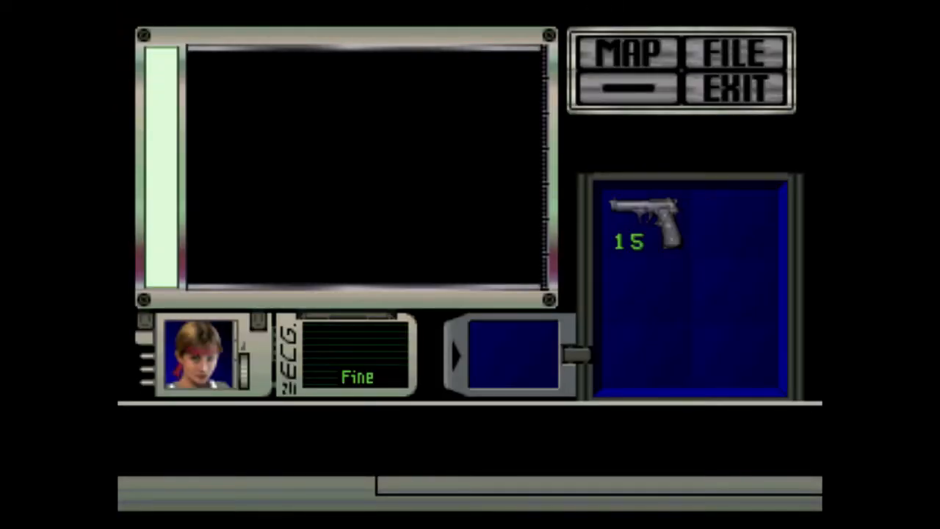
left_click(632, 53)
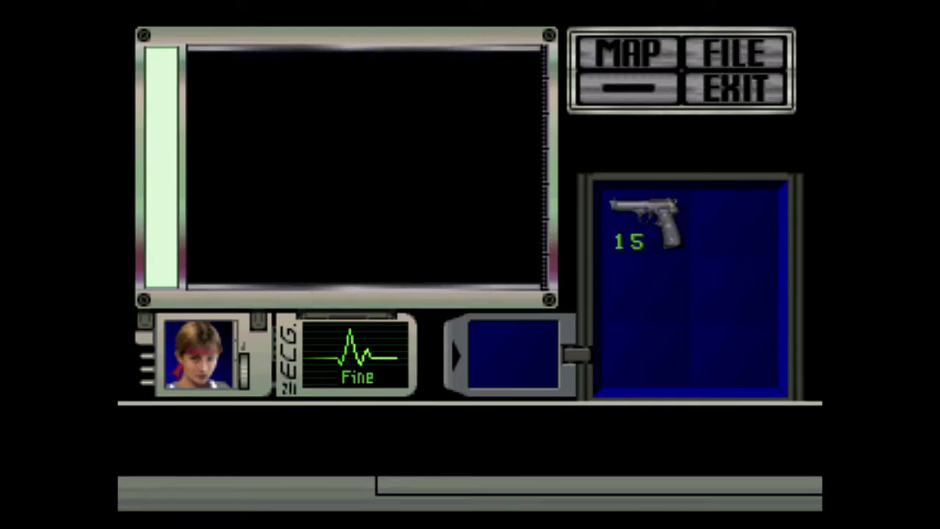
left_click(737, 82)
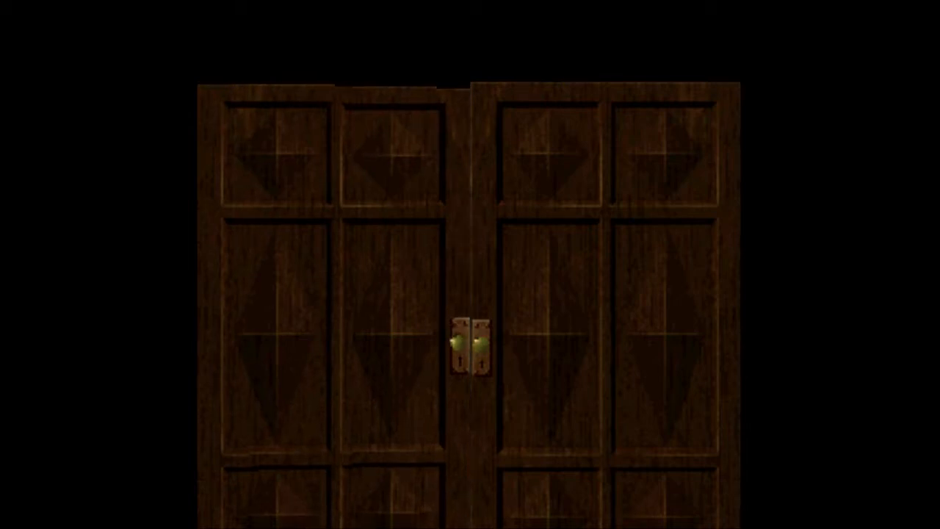
left_click(470, 353)
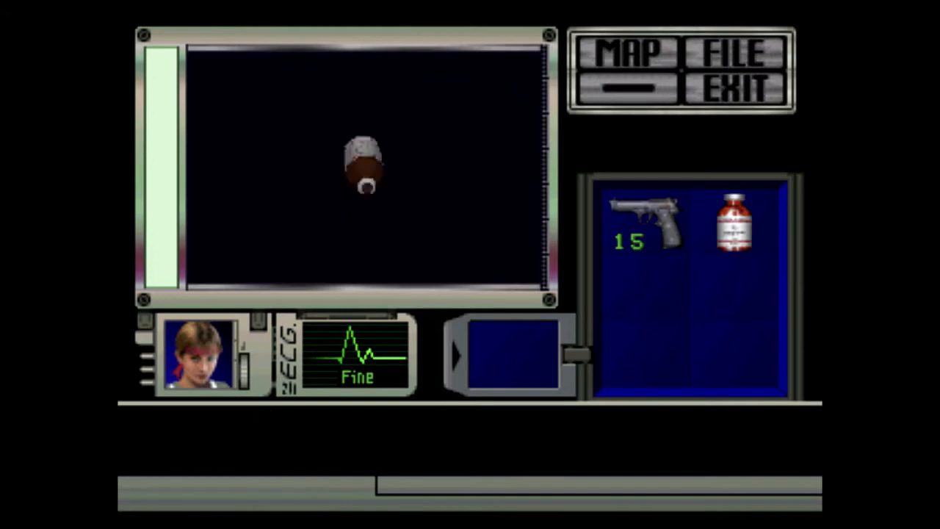
left_click(732, 83)
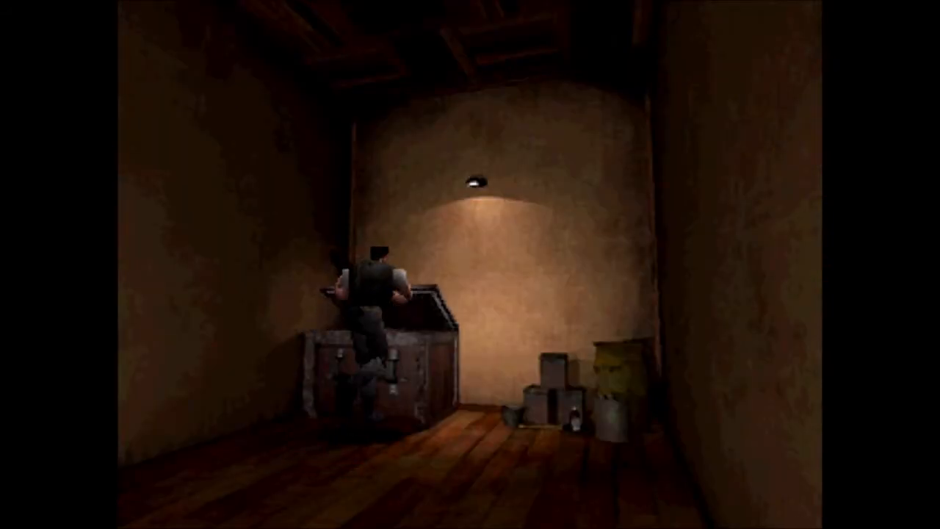
key("Tab")
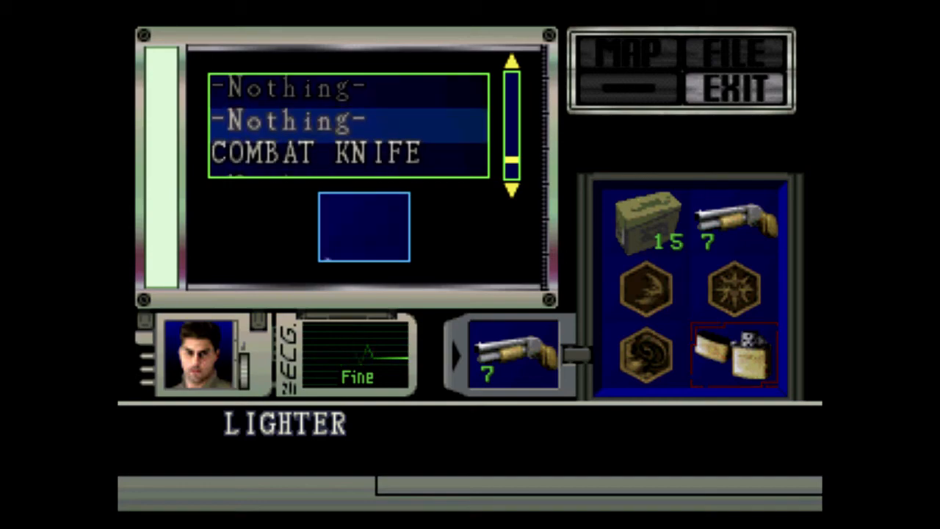
scroll("down", 3)
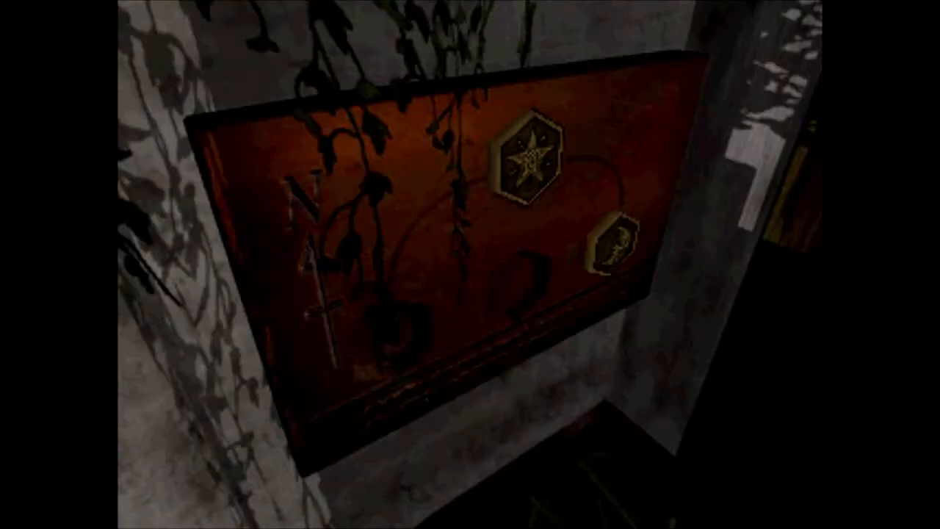
key("Tab")
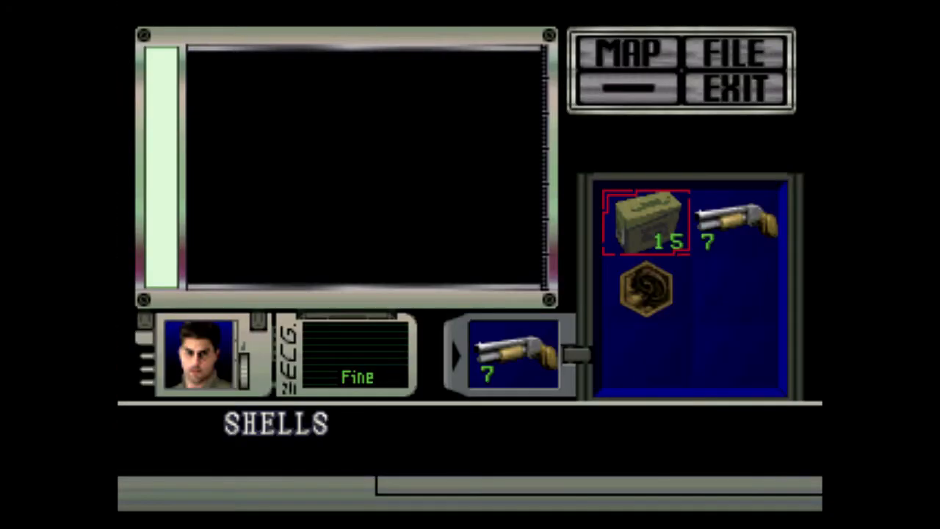
key("down")
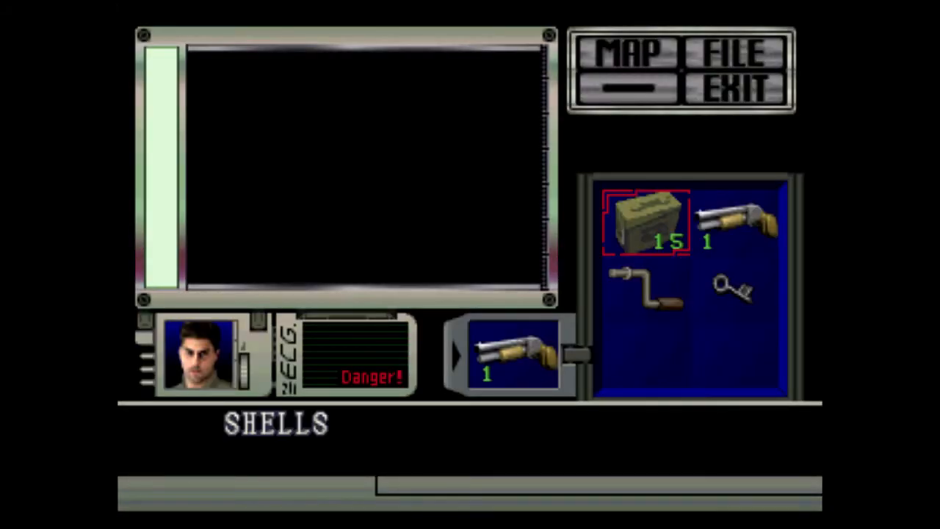
left_click(737, 221)
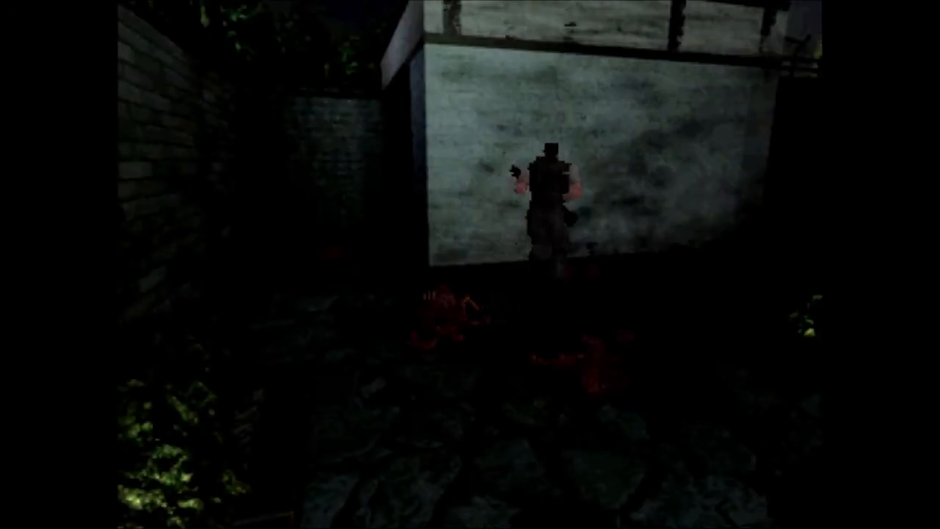
key("tab")
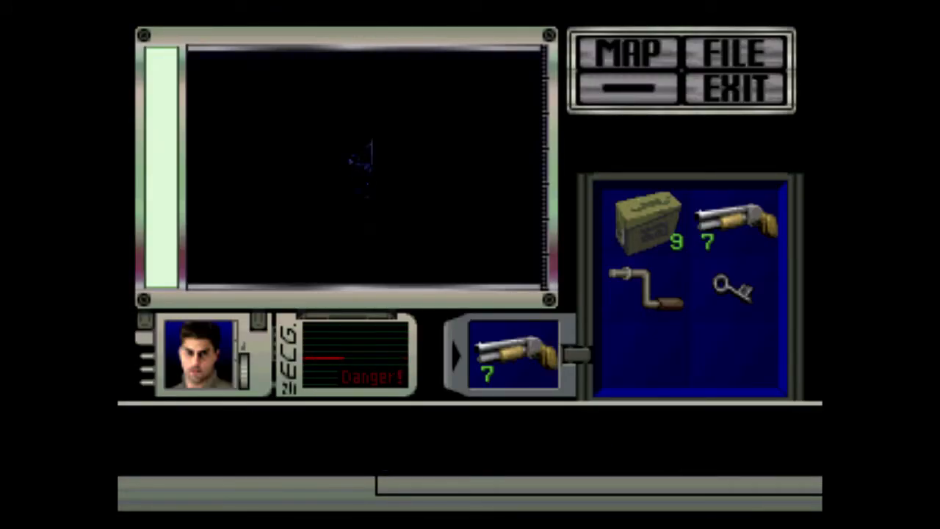
left_click(734, 82)
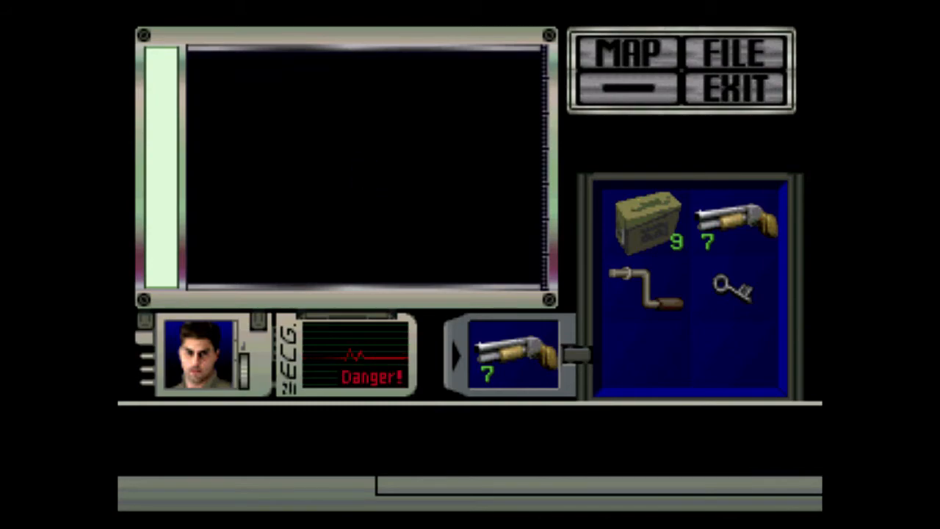
left_click(737, 82)
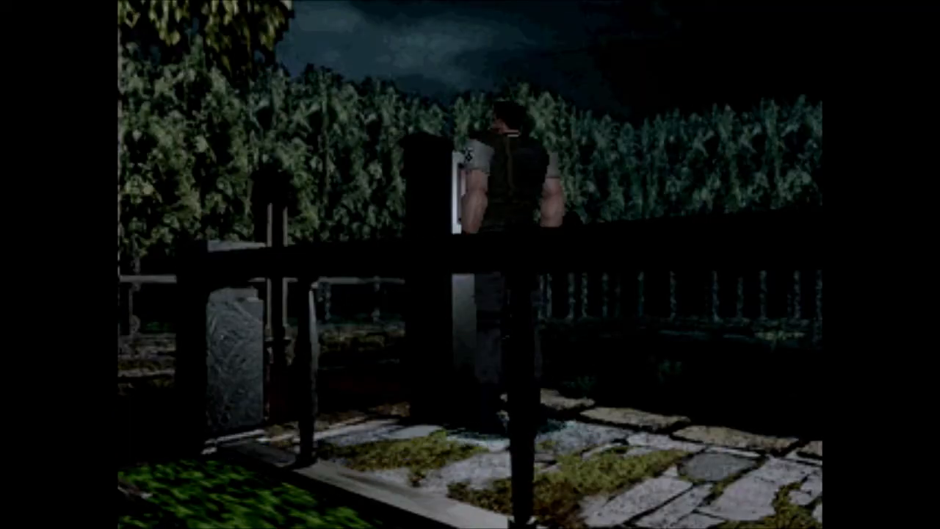
key("tab")
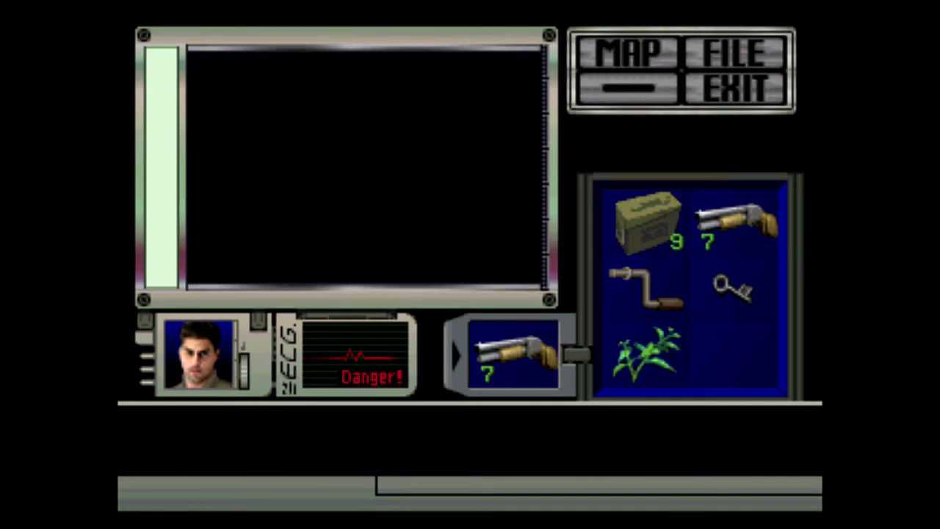
left_click(736, 81)
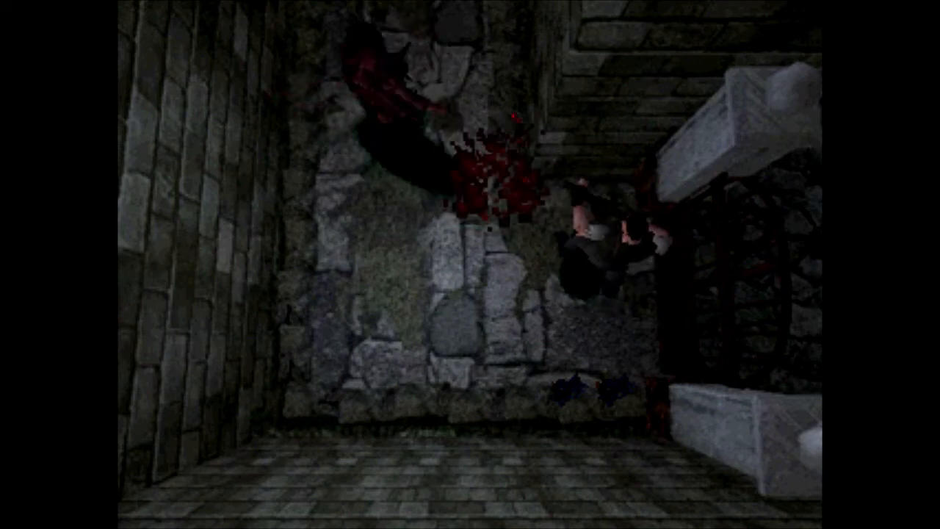
key("escape")
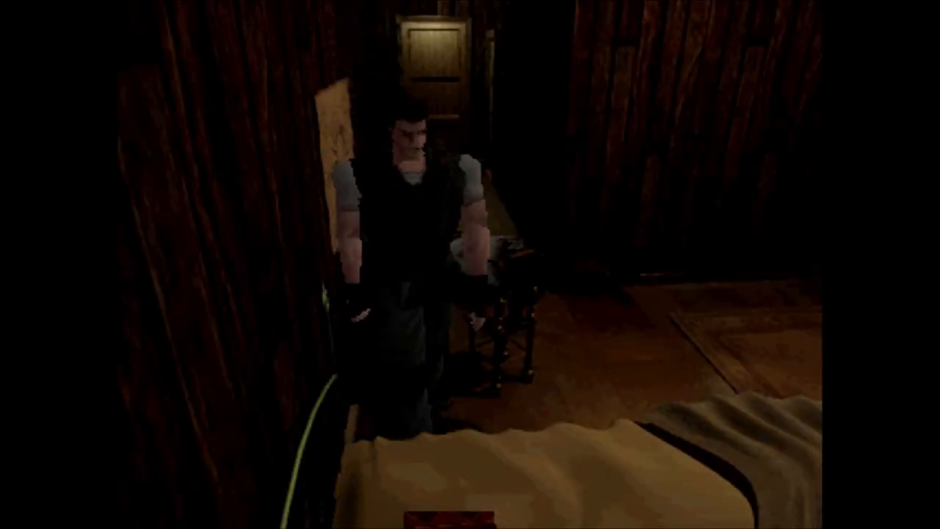
key("Tab")
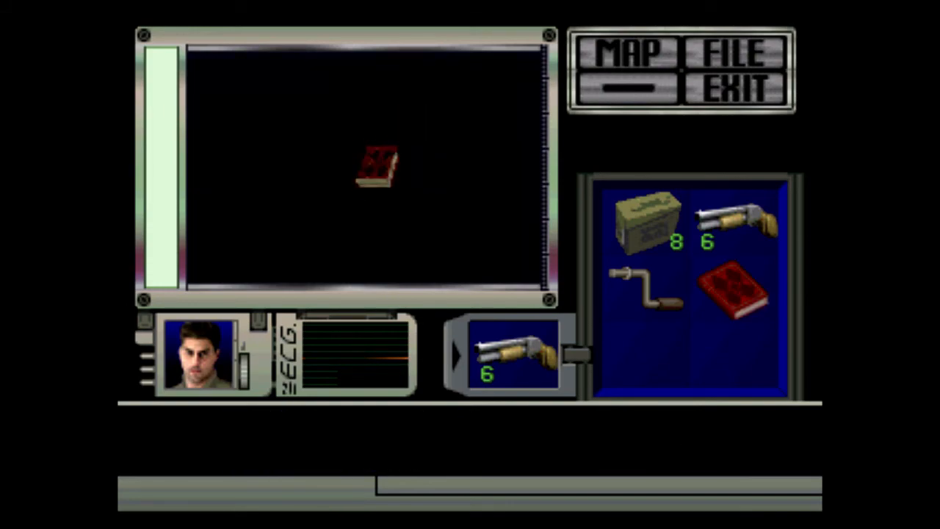
left_click(737, 80)
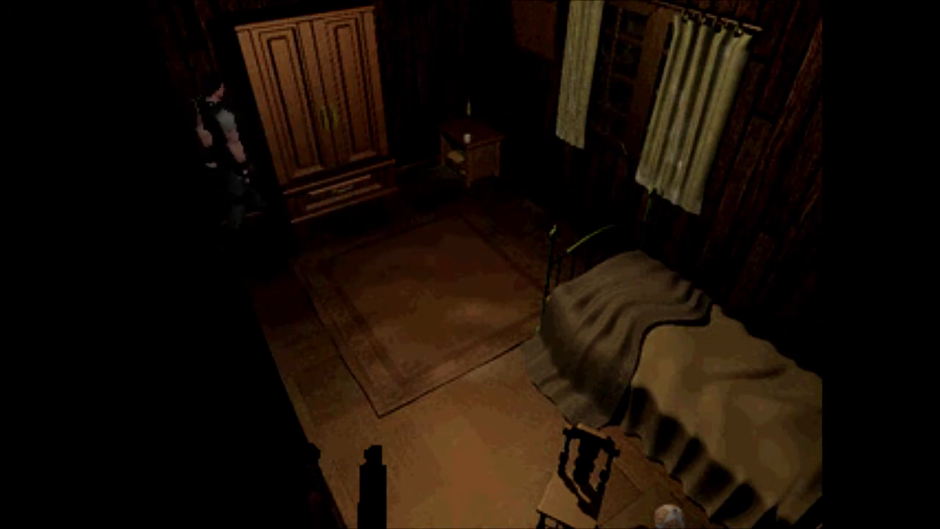
key("tab")
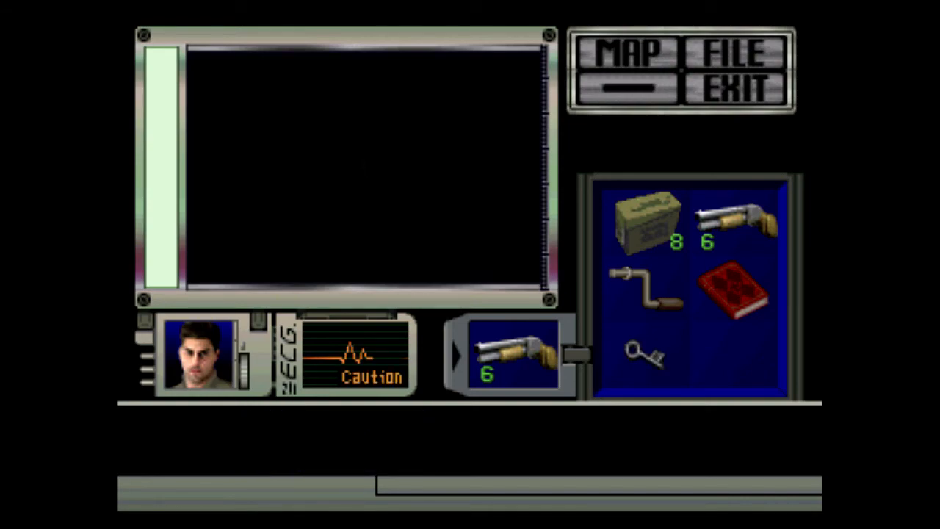
left_click(734, 84)
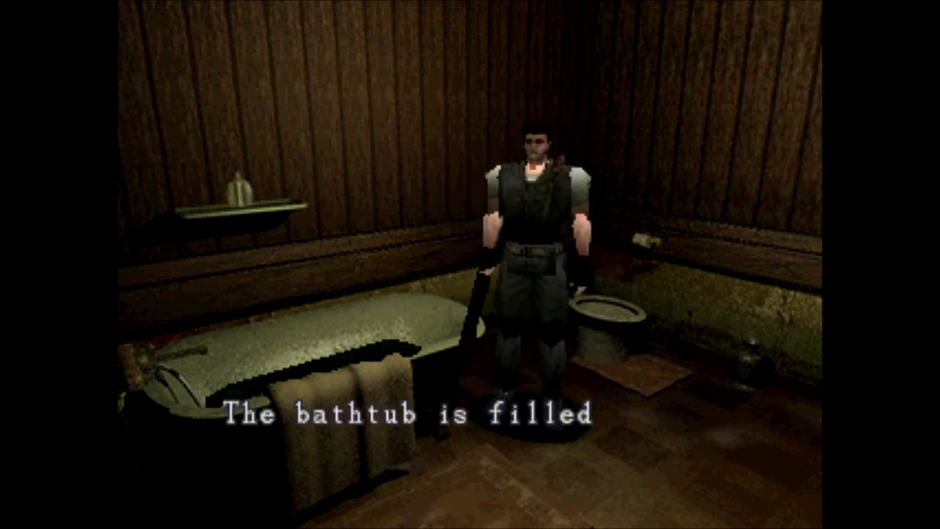
key("enter")
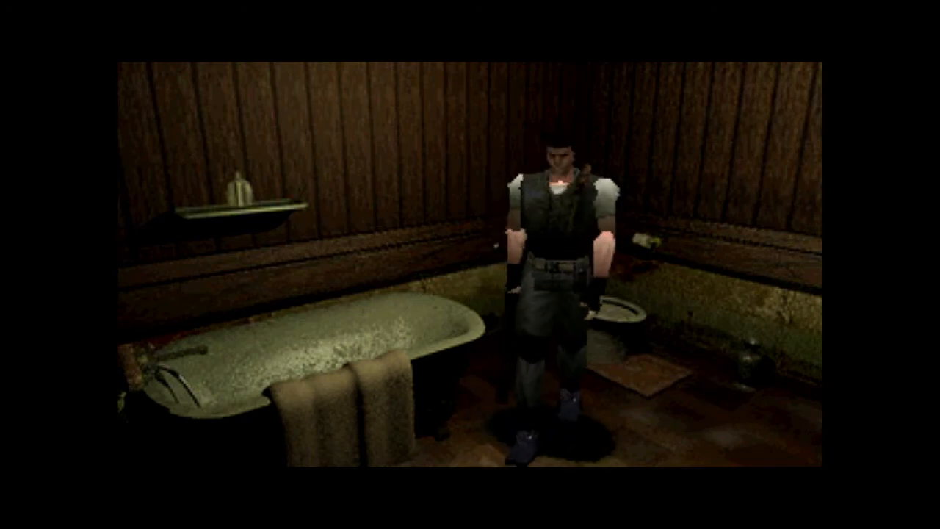
key("Tab")
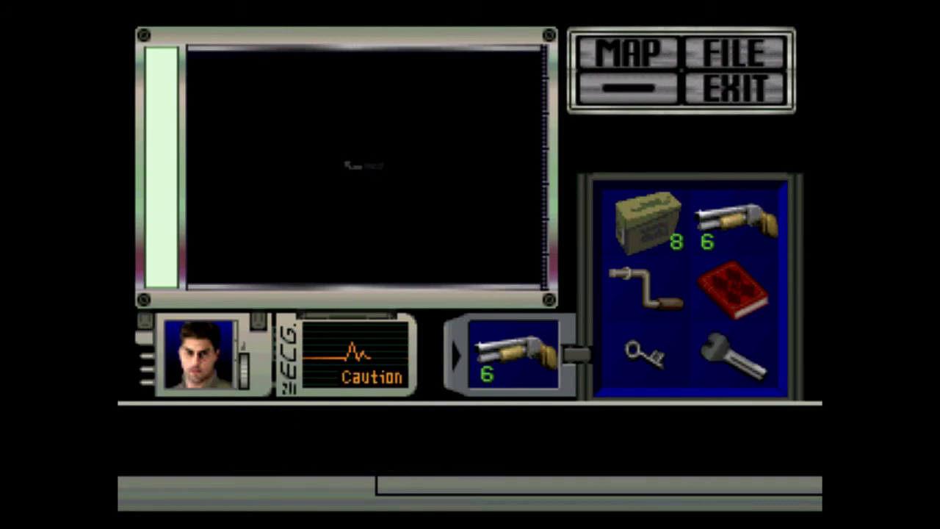
left_click(737, 81)
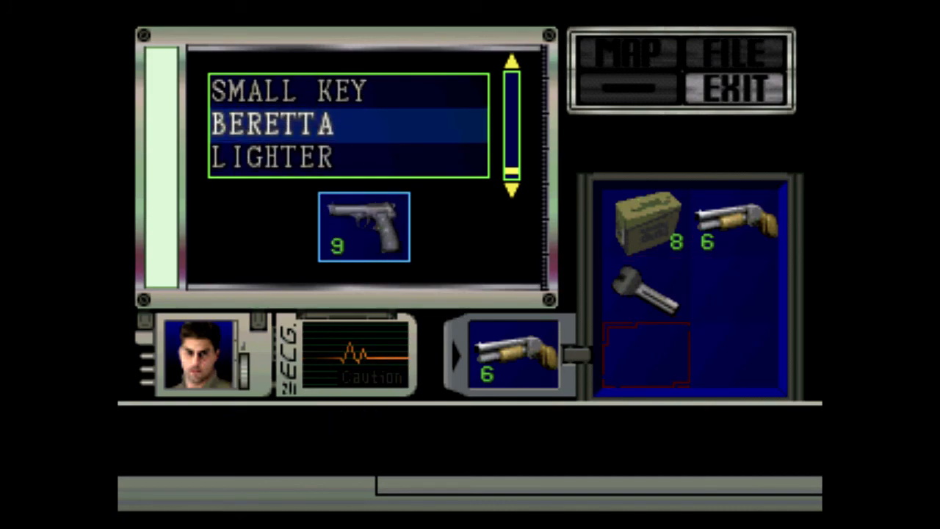
scroll("down", 3)
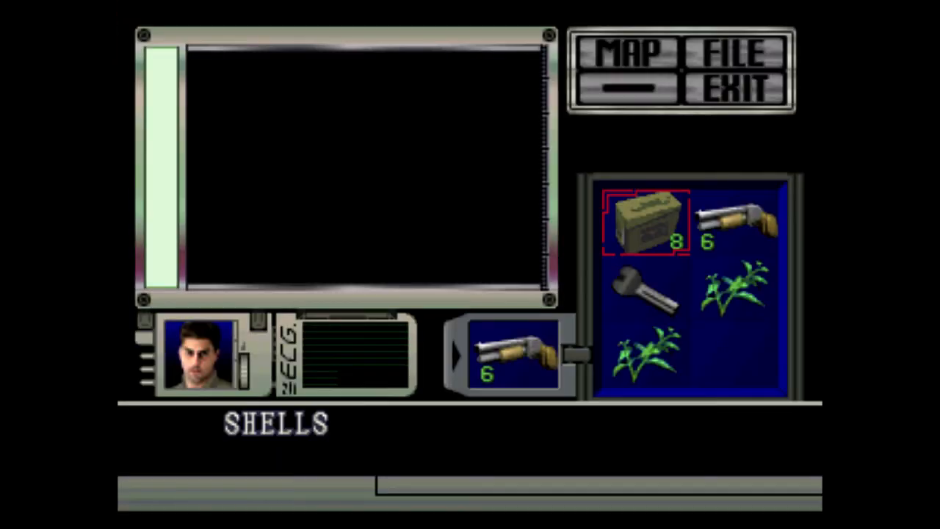
left_click(646, 360)
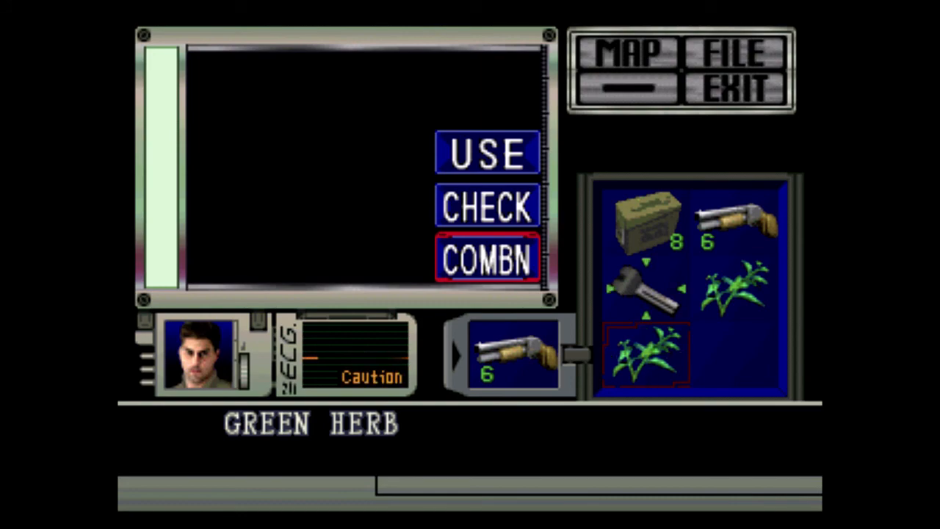
left_click(487, 260)
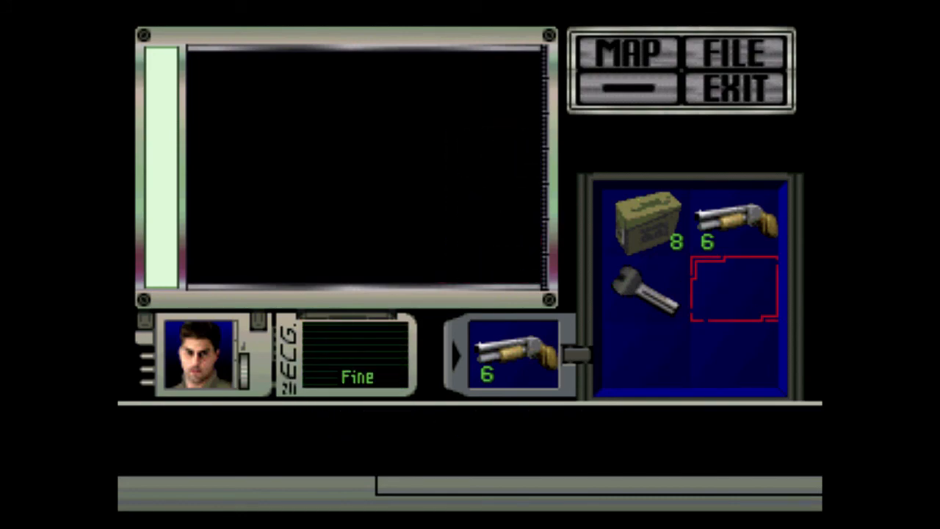
left_click(741, 81)
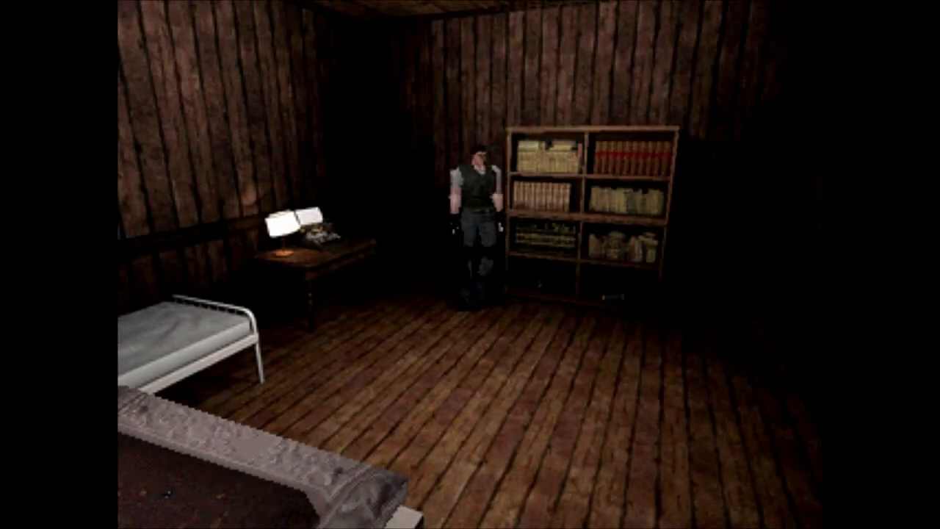
key("Tab")
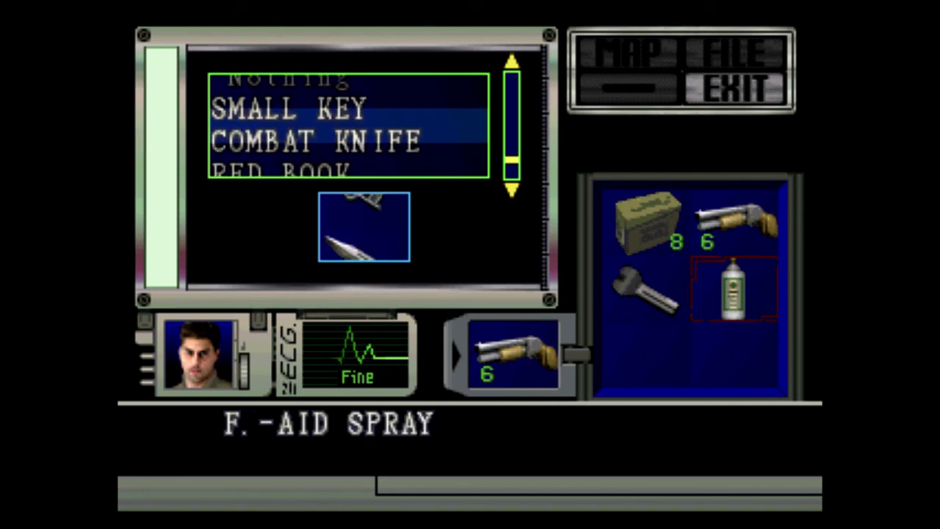
scroll("down", 3)
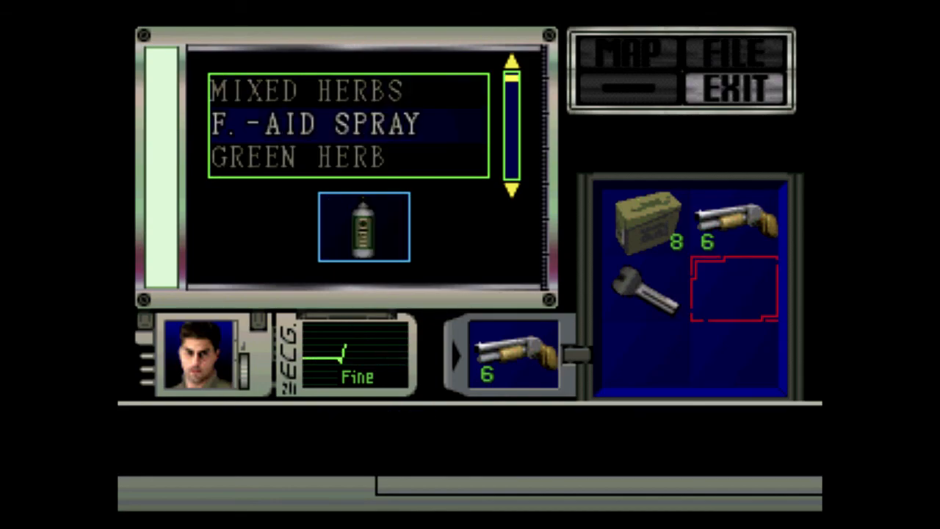
left_click(737, 84)
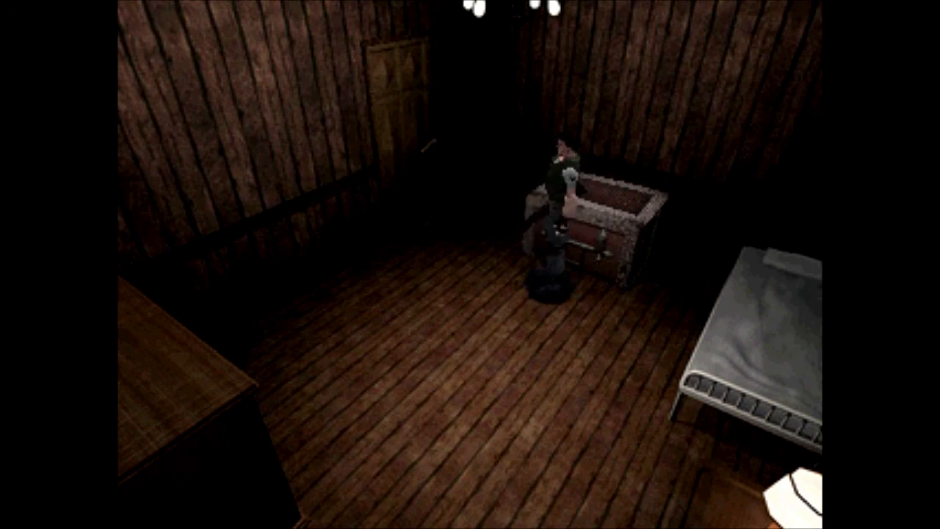